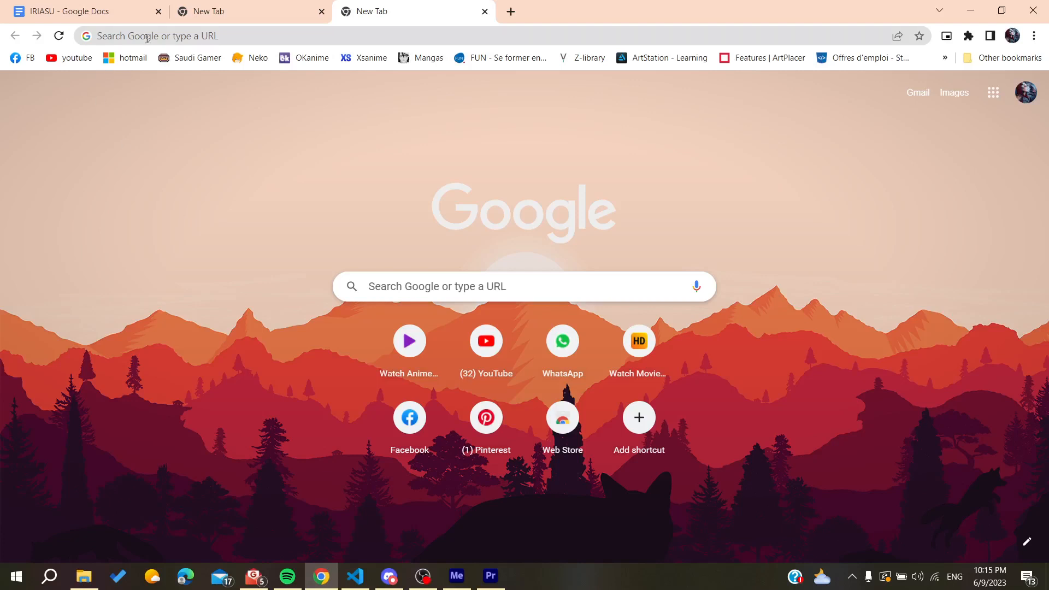
pyautogui.moveTo(184, 196)
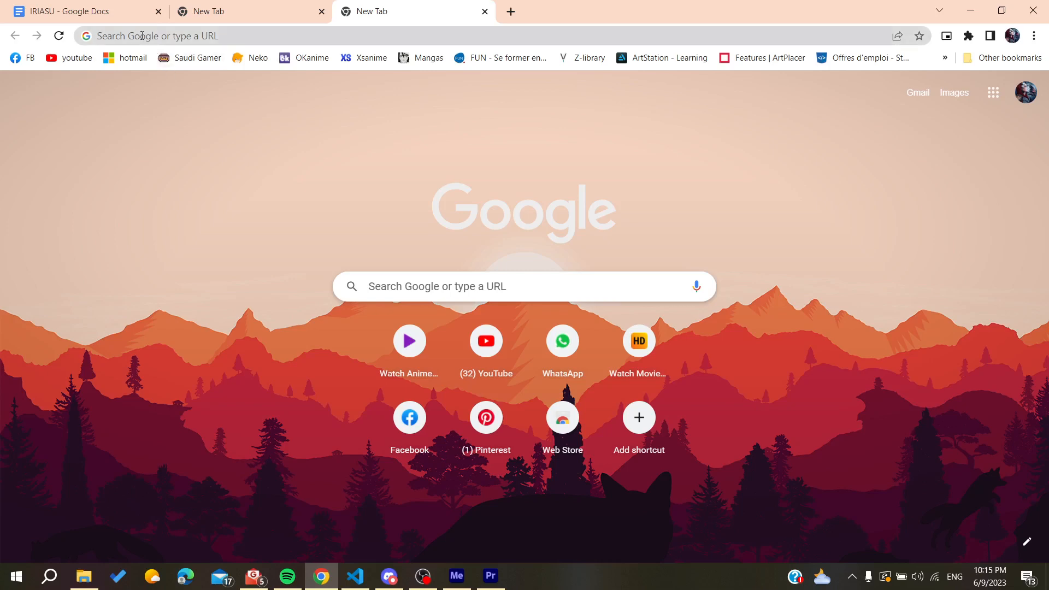
# Step: Search Google for 'figma how to work with components'
pyautogui.write('figma how to work with components')
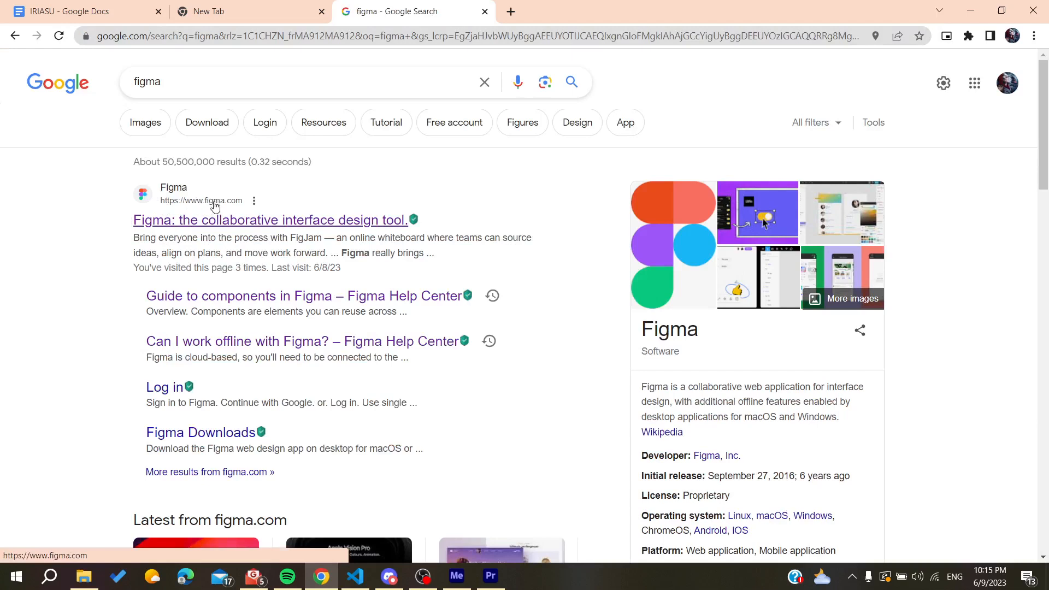
# Step: Open figma.com, log out, then log back in with the suggested Google account
pyautogui.click(270, 220)
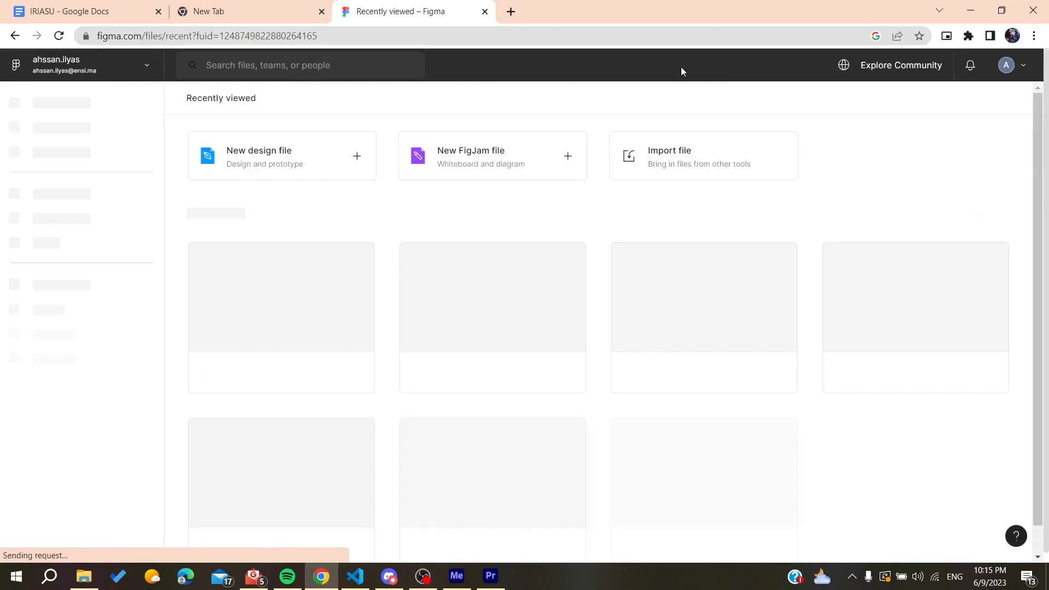
pyautogui.click(1013, 65)
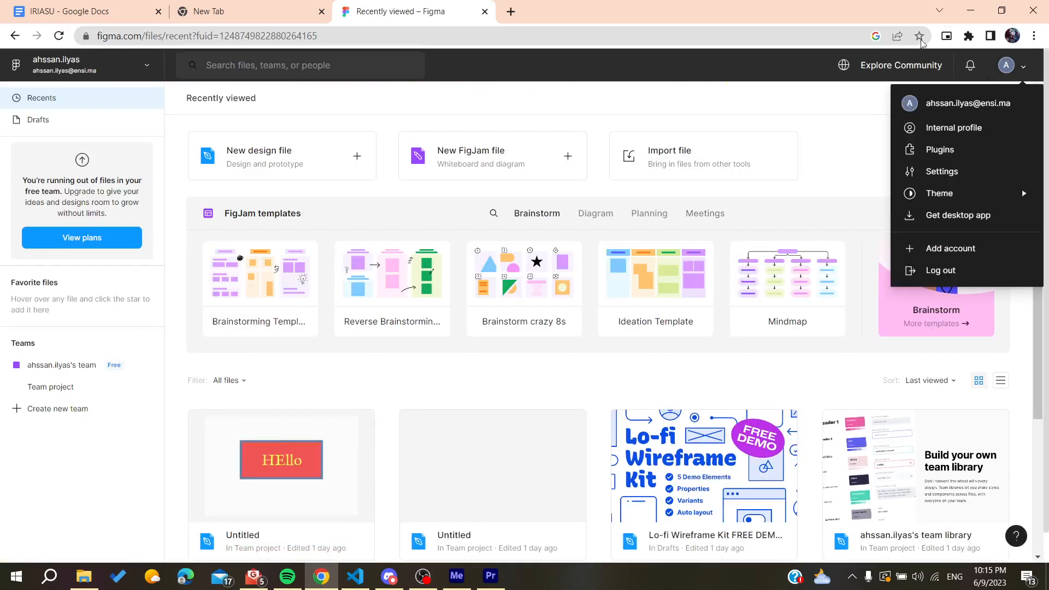
pyautogui.moveTo(940, 270)
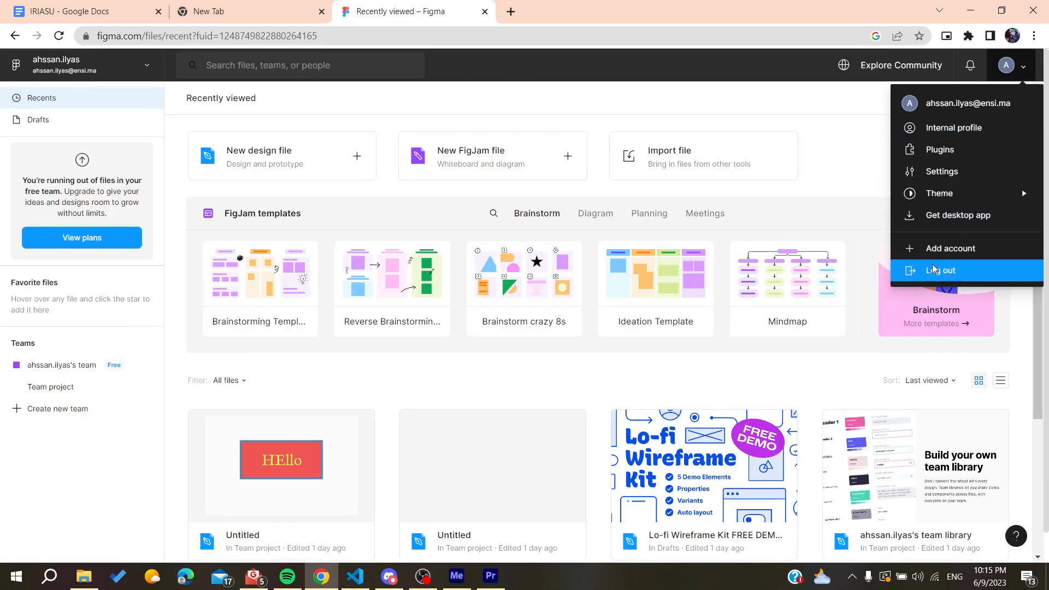
pyautogui.click(942, 270)
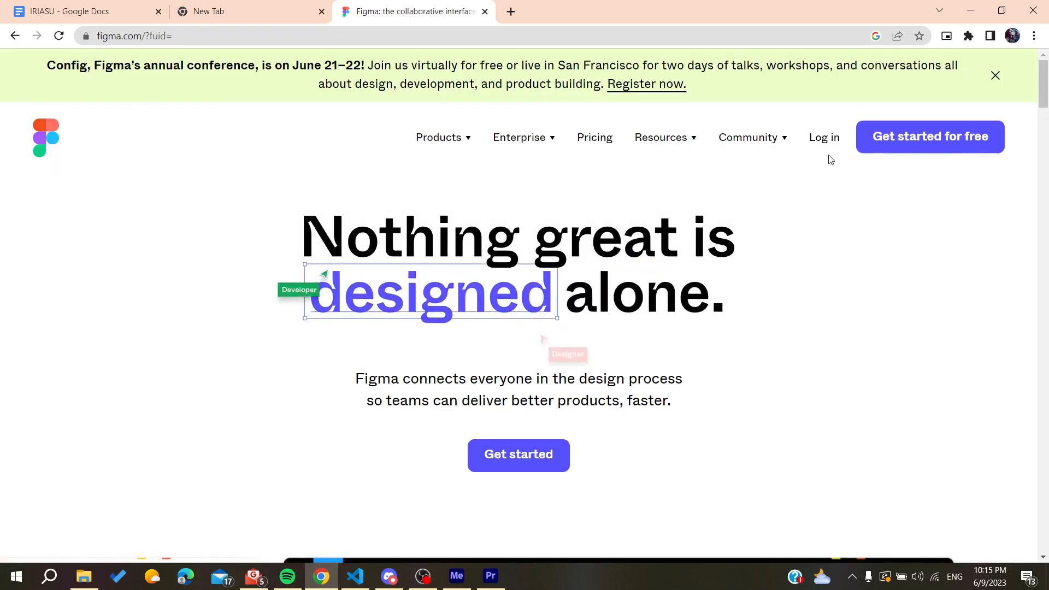
pyautogui.click(824, 137)
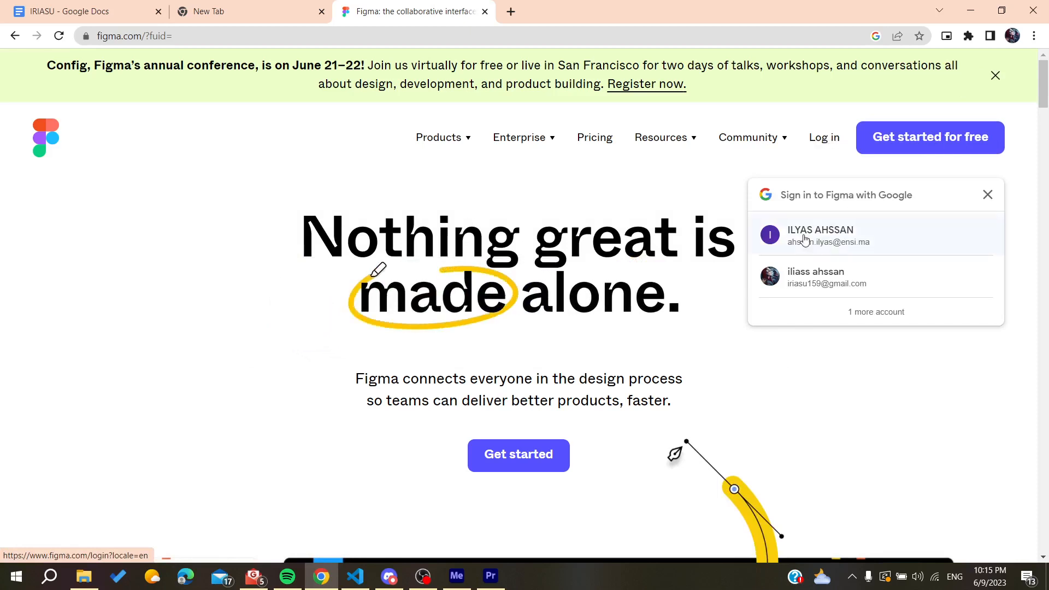
pyautogui.click(820, 236)
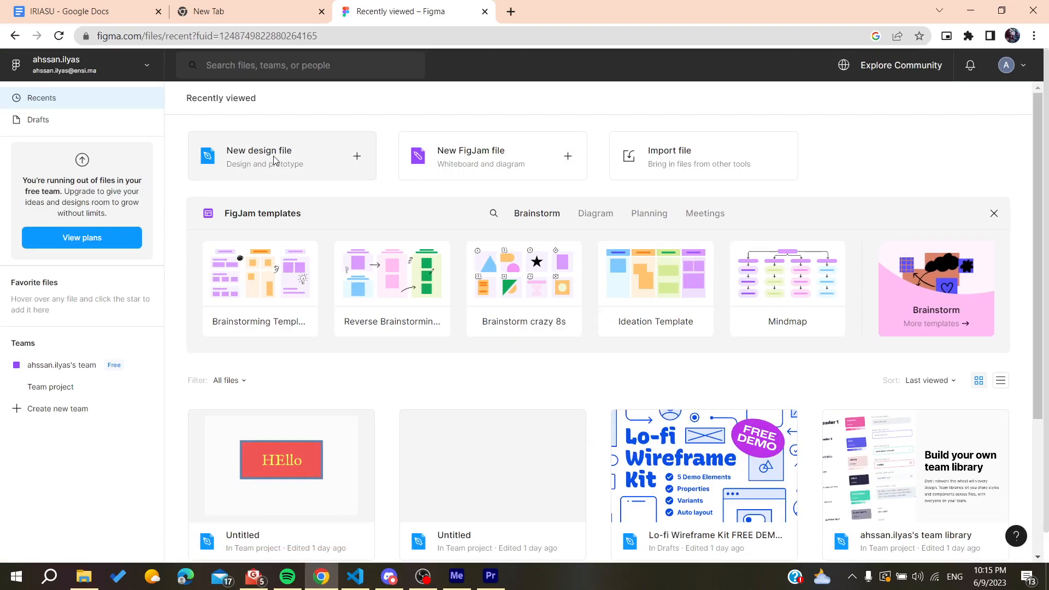
# Step: Create a new design file with Frame 1, then return to the project's file list
pyautogui.click(274, 156)
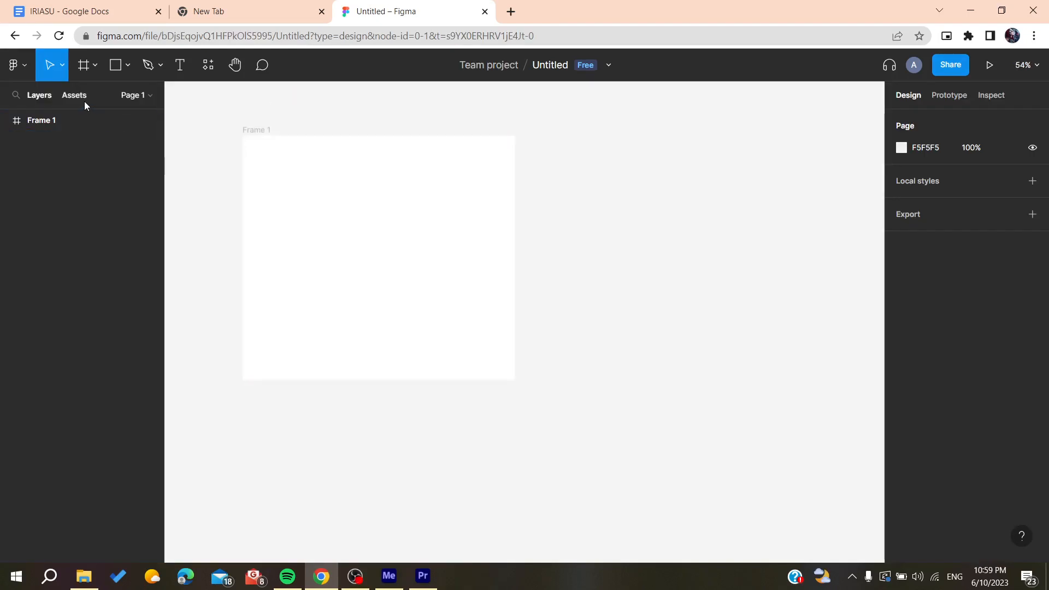
pyautogui.click(13, 64)
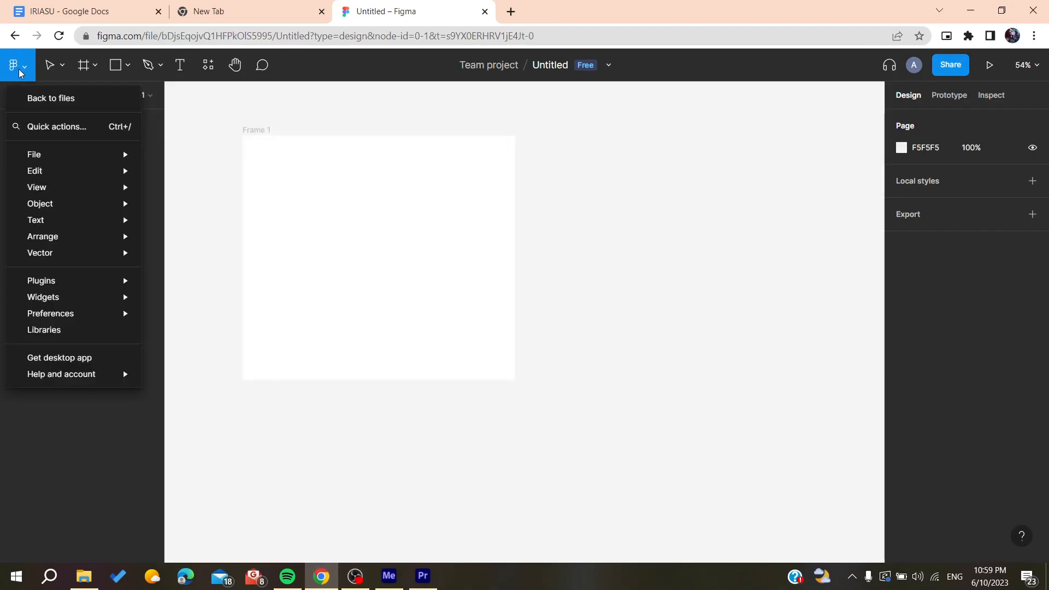
pyautogui.moveTo(66, 99)
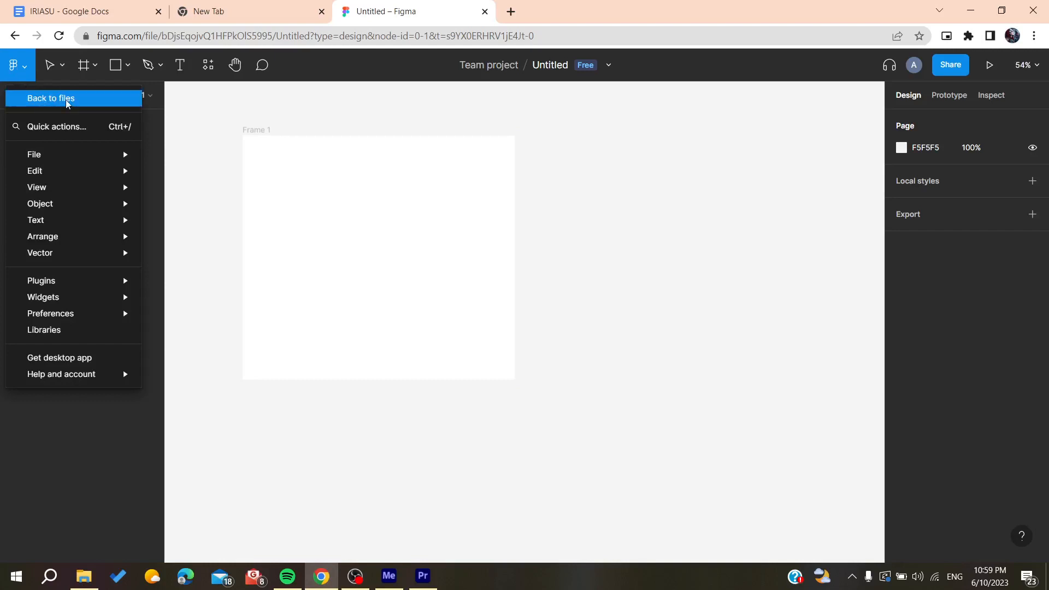
pyautogui.click(49, 97)
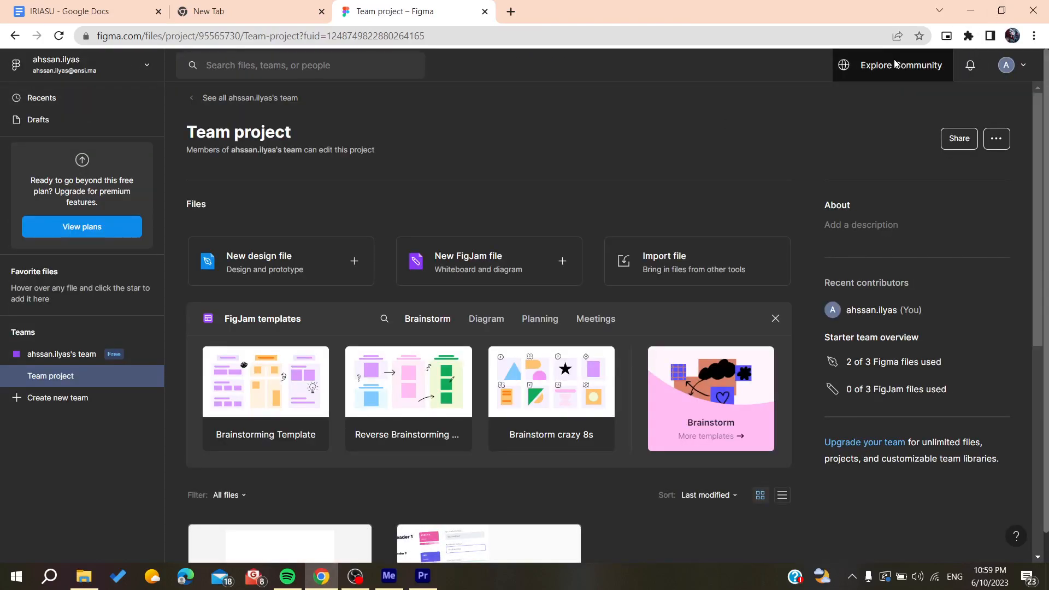
# Step: Browse Community Visual assets filtered to free resources and scroll through the listing
pyautogui.click(901, 66)
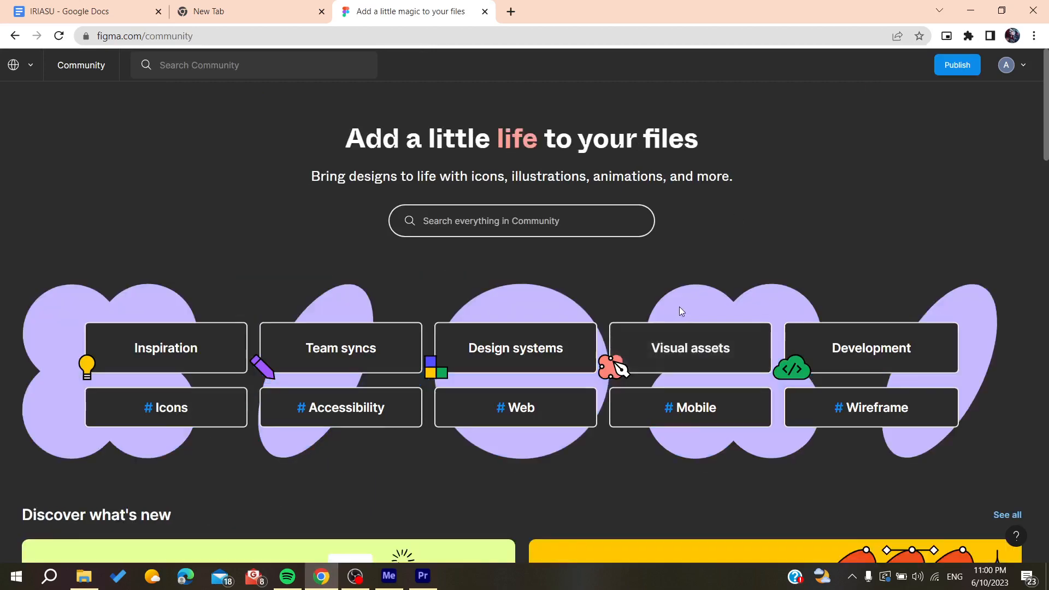
pyautogui.click(690, 349)
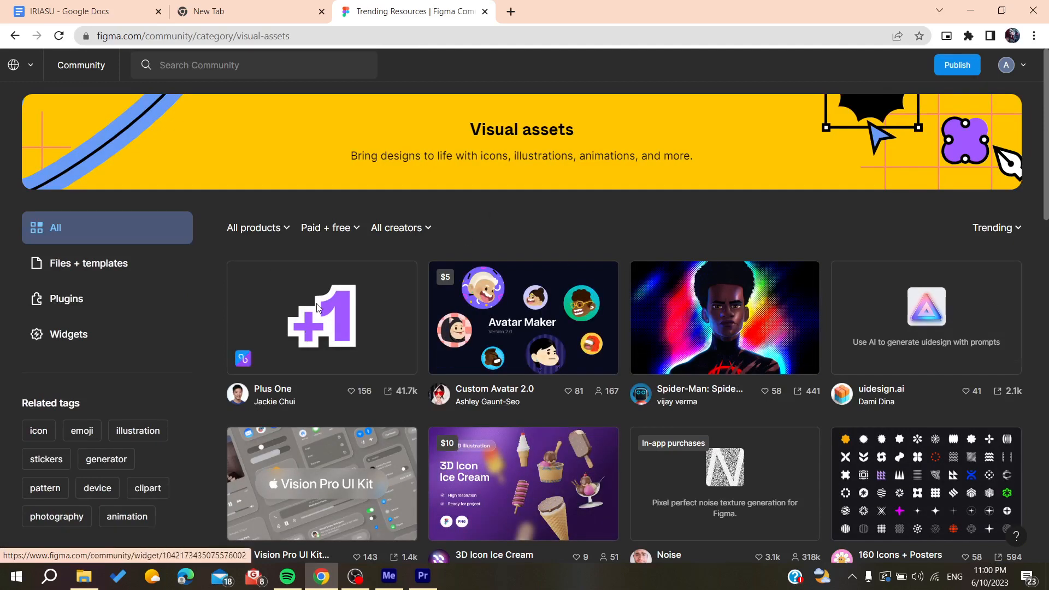
pyautogui.click(328, 228)
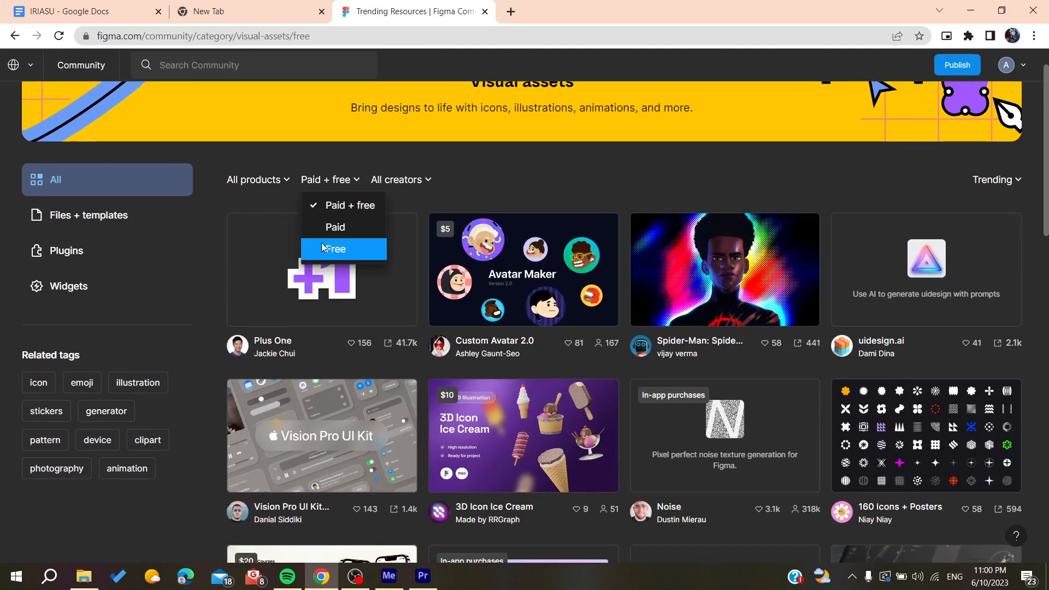
pyautogui.click(334, 249)
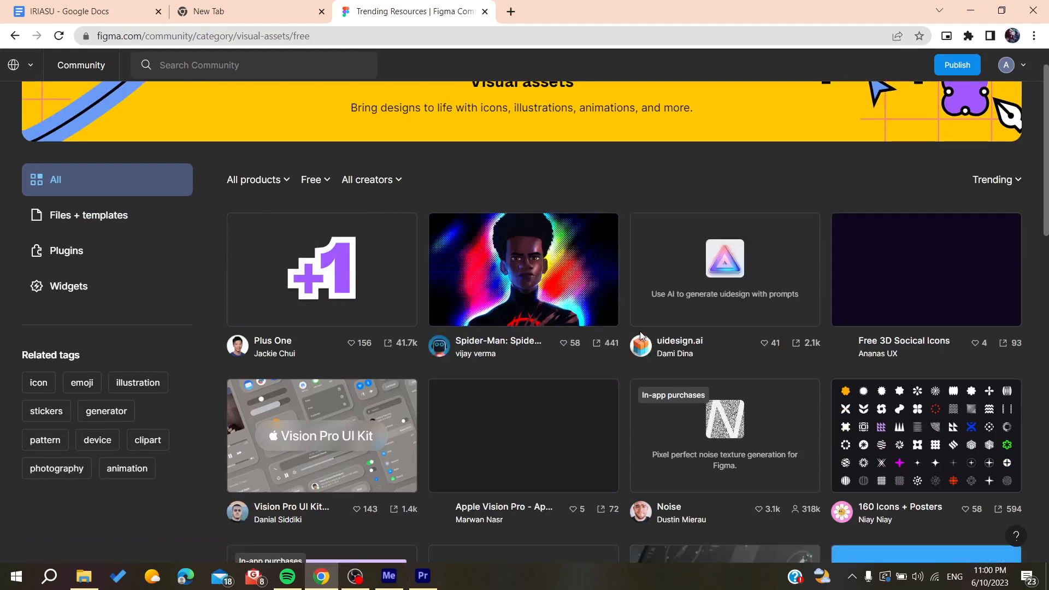
pyautogui.scroll(-3)
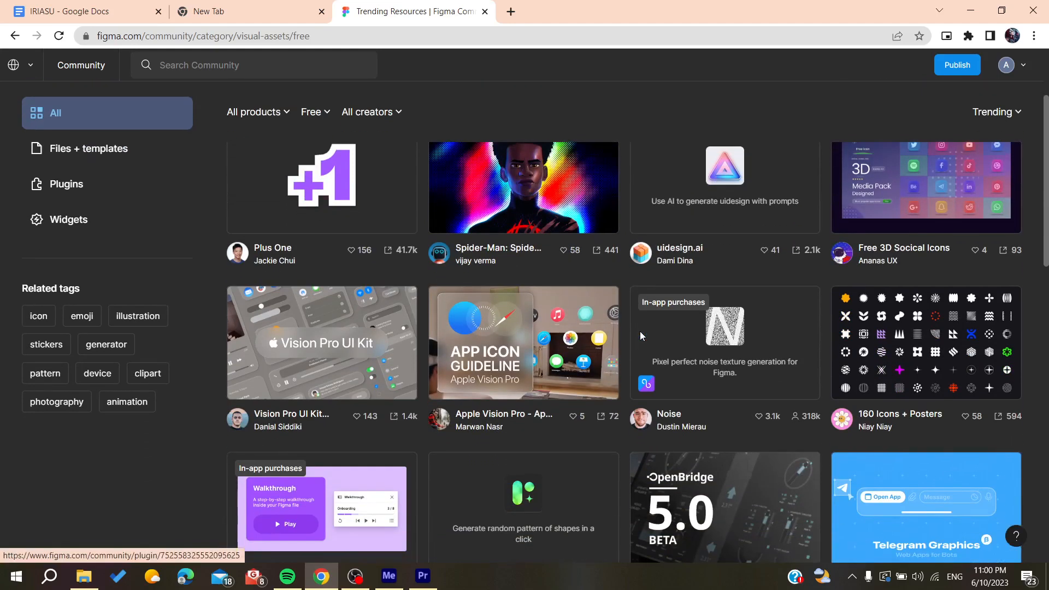
pyautogui.scroll(3)
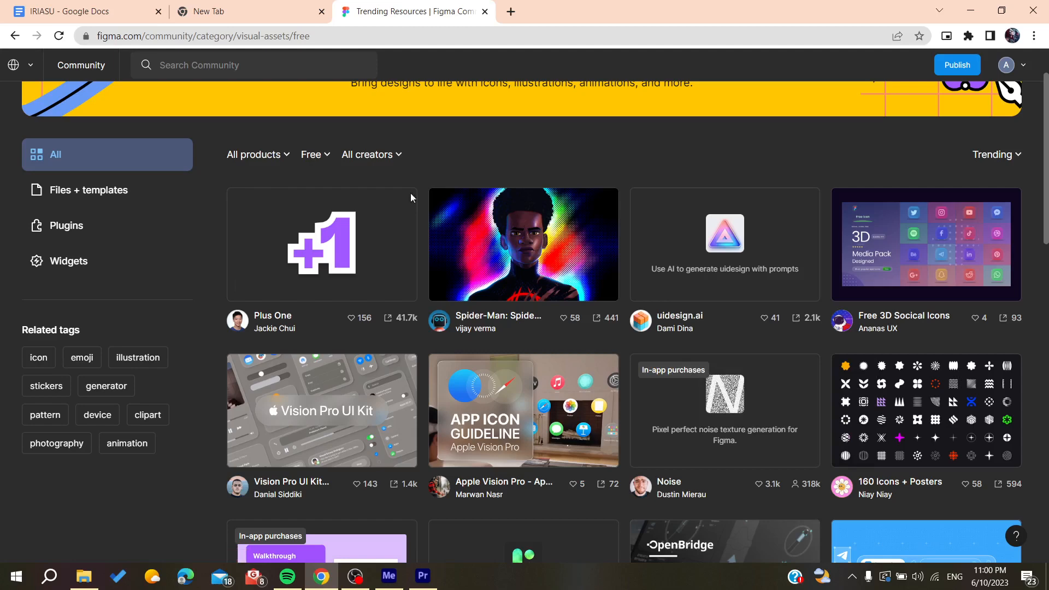
pyautogui.scroll(-3)
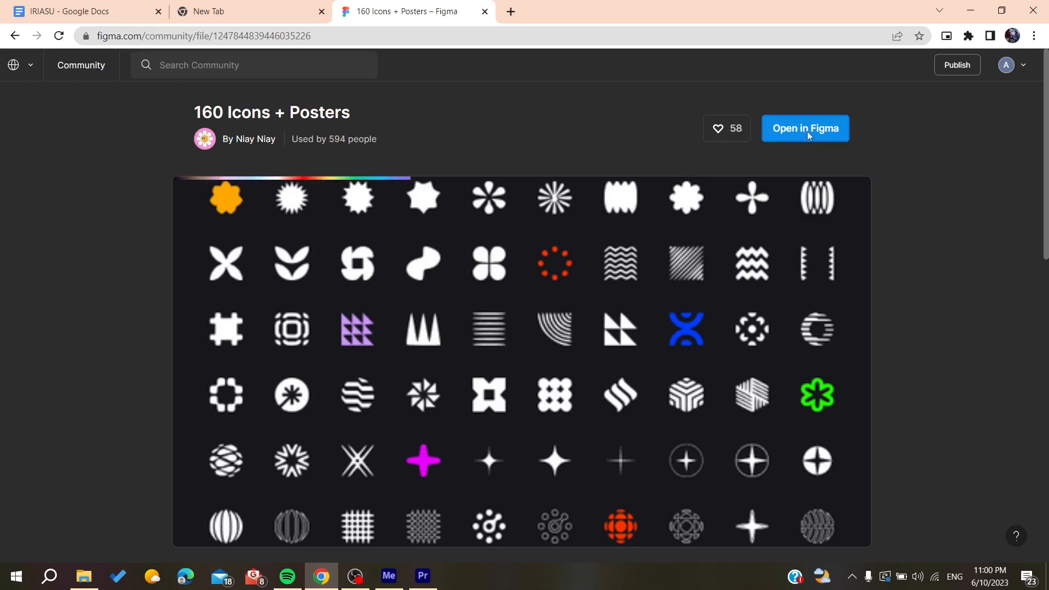
# Step: Open '160 Icons + Posters' for editing and select its TRY FOR FREE shapes row
pyautogui.click(805, 128)
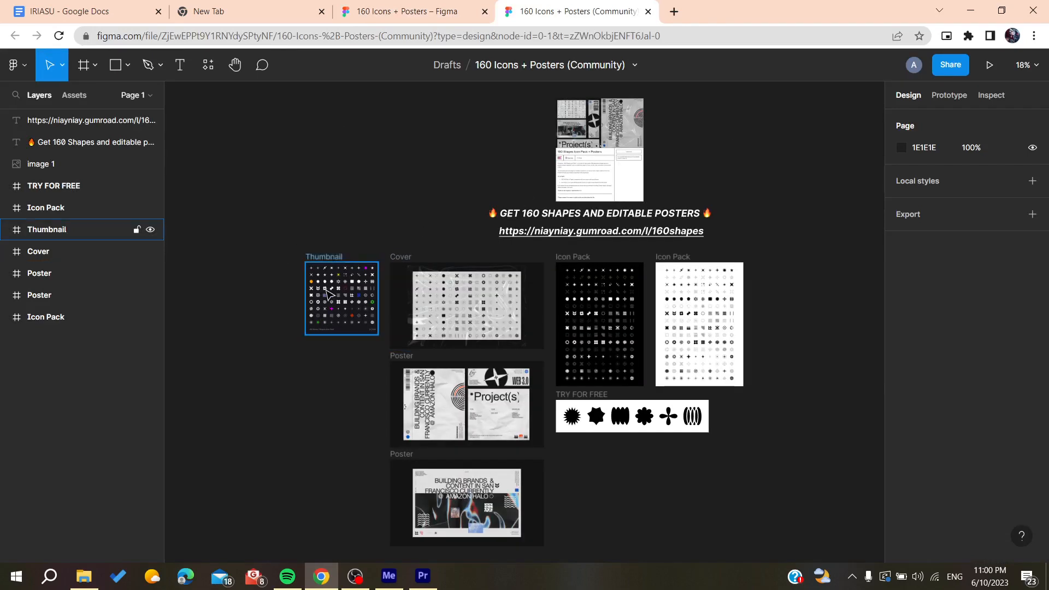
pyautogui.doubleClick(340, 298)
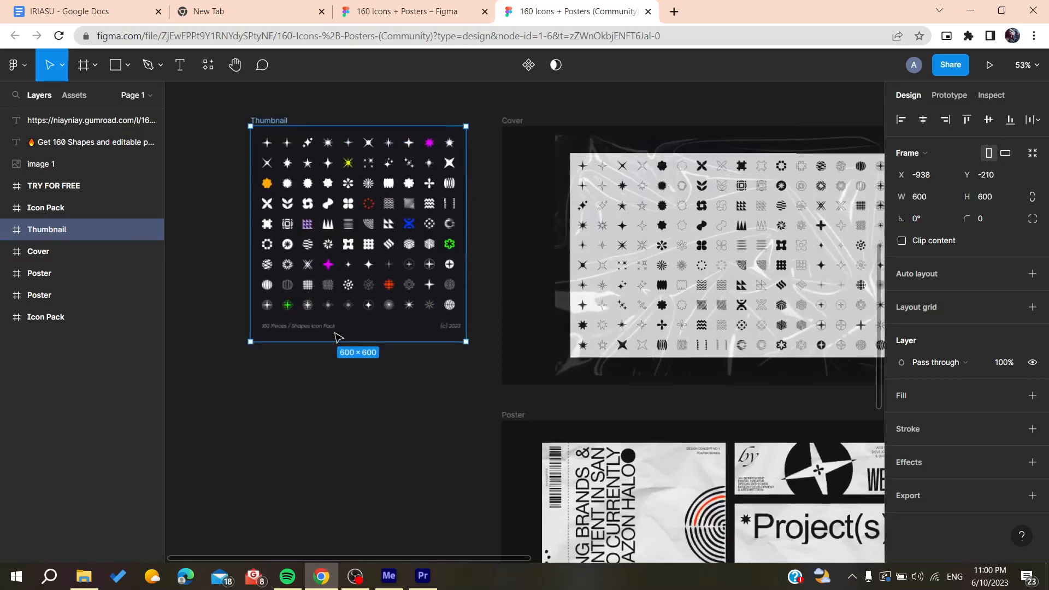
pyautogui.scroll(-3)
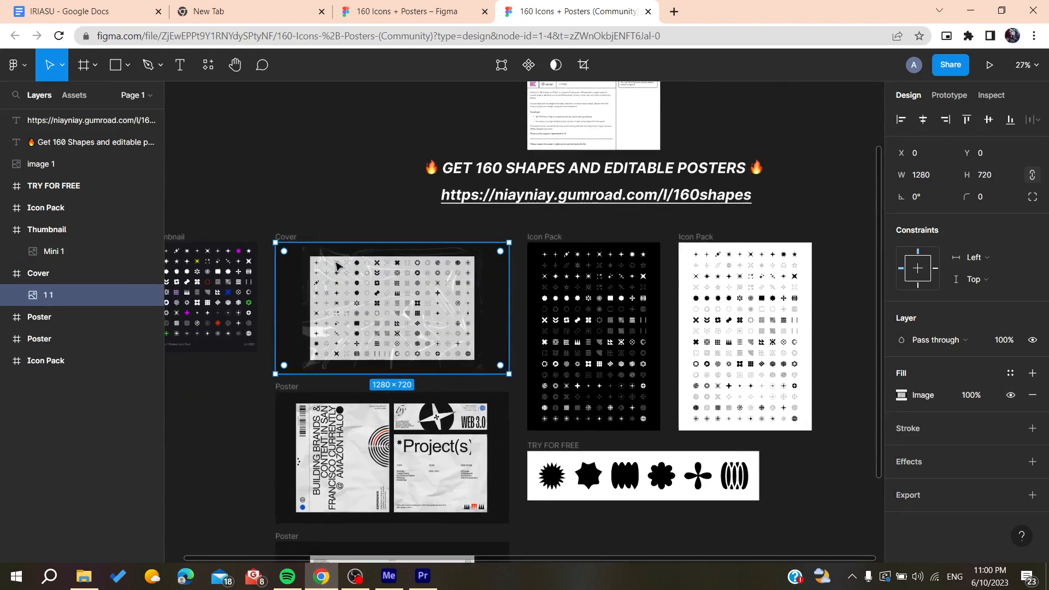
pyautogui.scroll(-3)
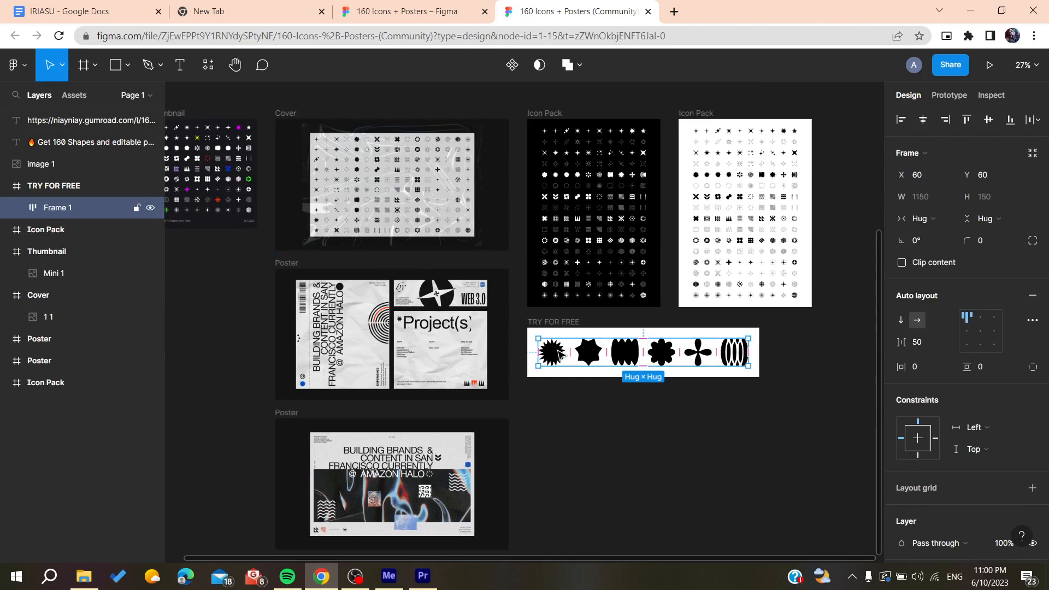
pyautogui.moveTo(590, 358)
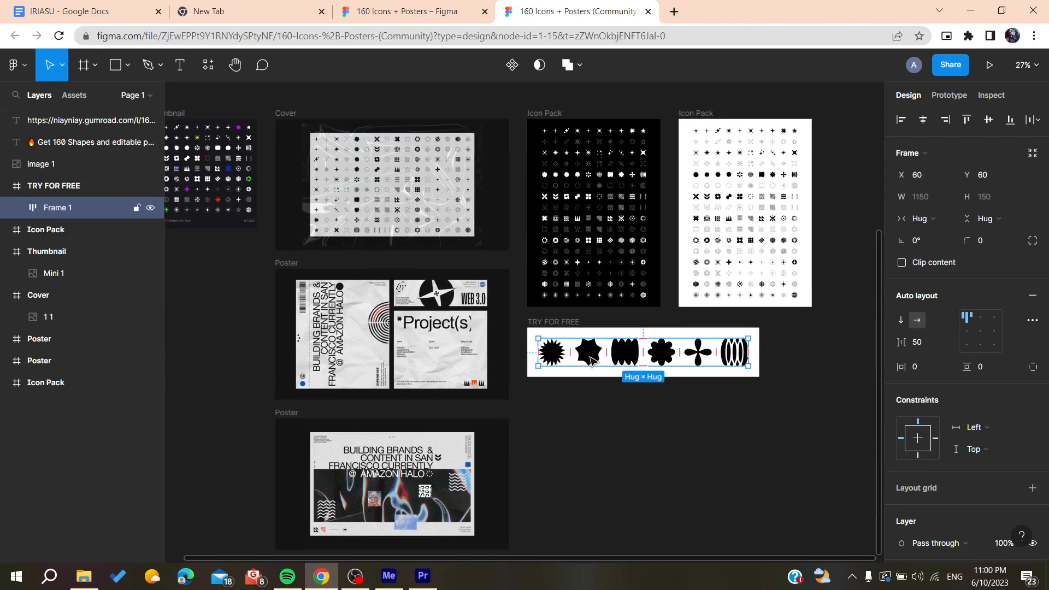
pyautogui.click(587, 351)
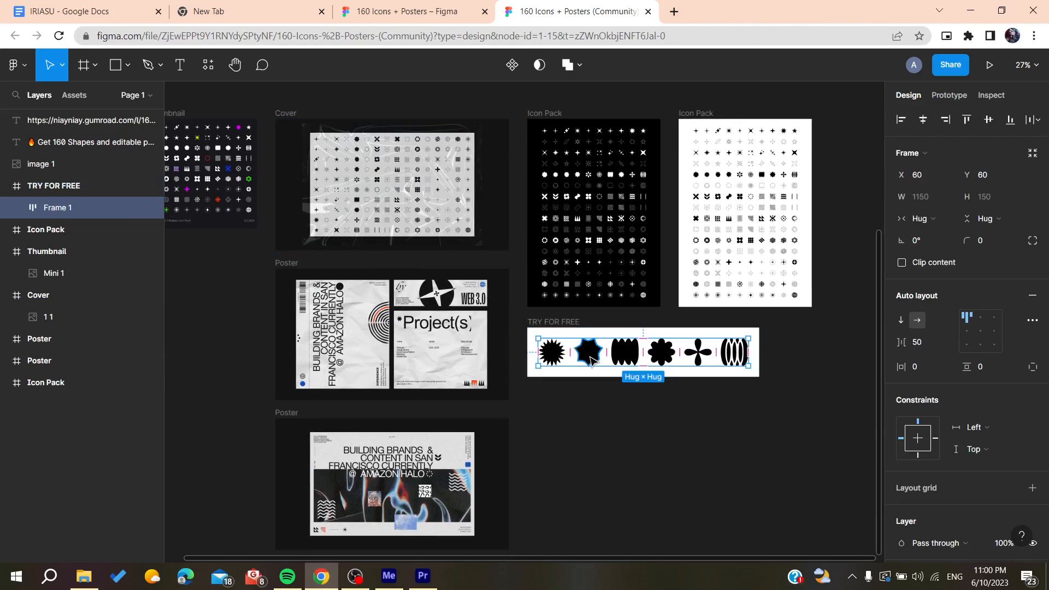
# Step: Bring up the context menu on the selected free shapes to copy them
pyautogui.rightClick(589, 352)
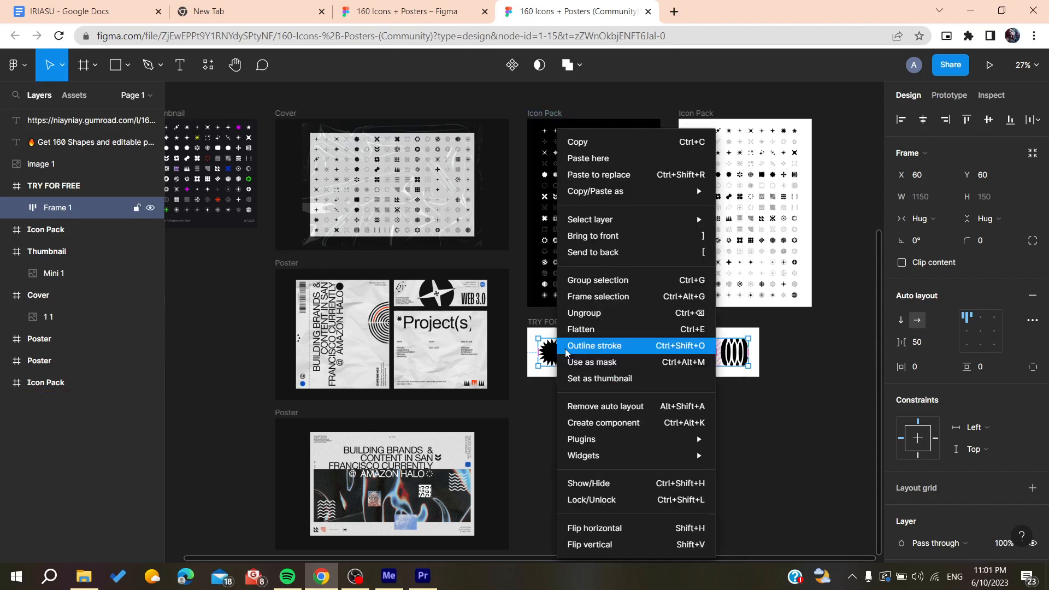
pyautogui.moveTo(581, 329)
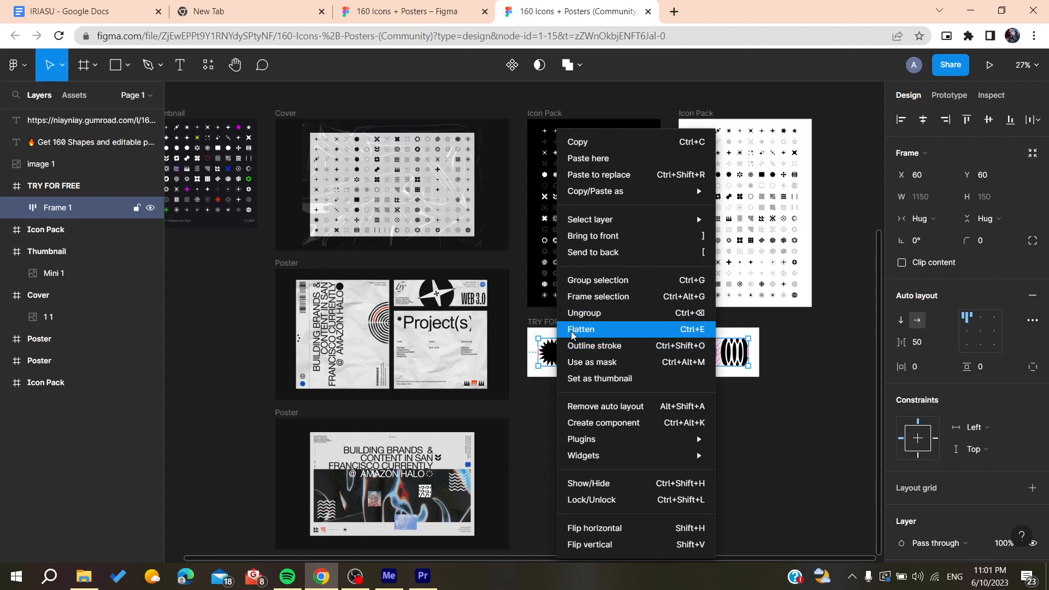
pyautogui.moveTo(570, 338)
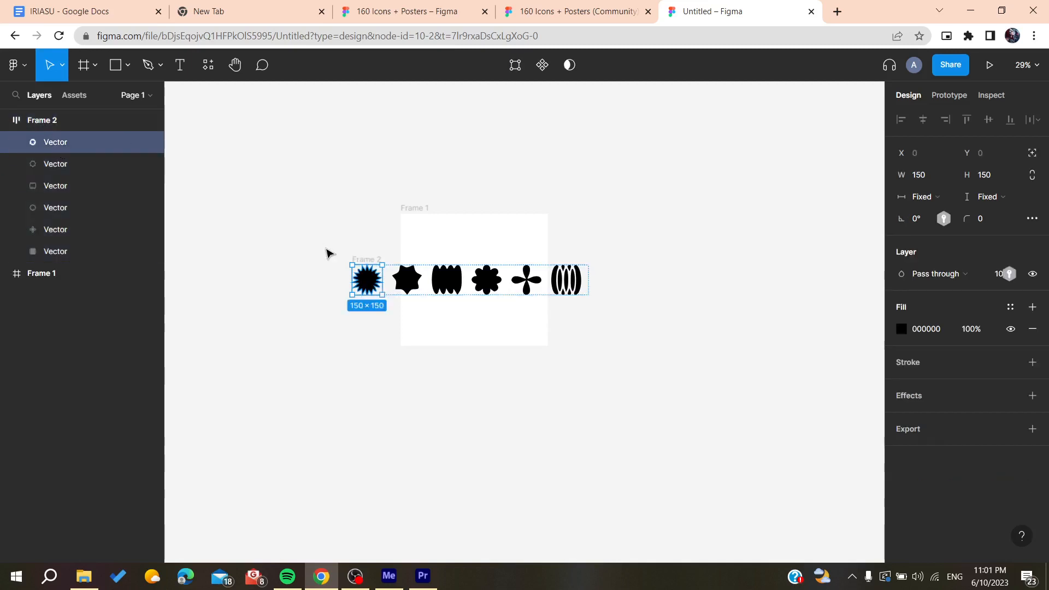
# Step: Move a pasted shape into Frame 1 and place the four-petal shape at its bottom
pyautogui.moveTo(383, 280); pyautogui.dragTo(460, 279)
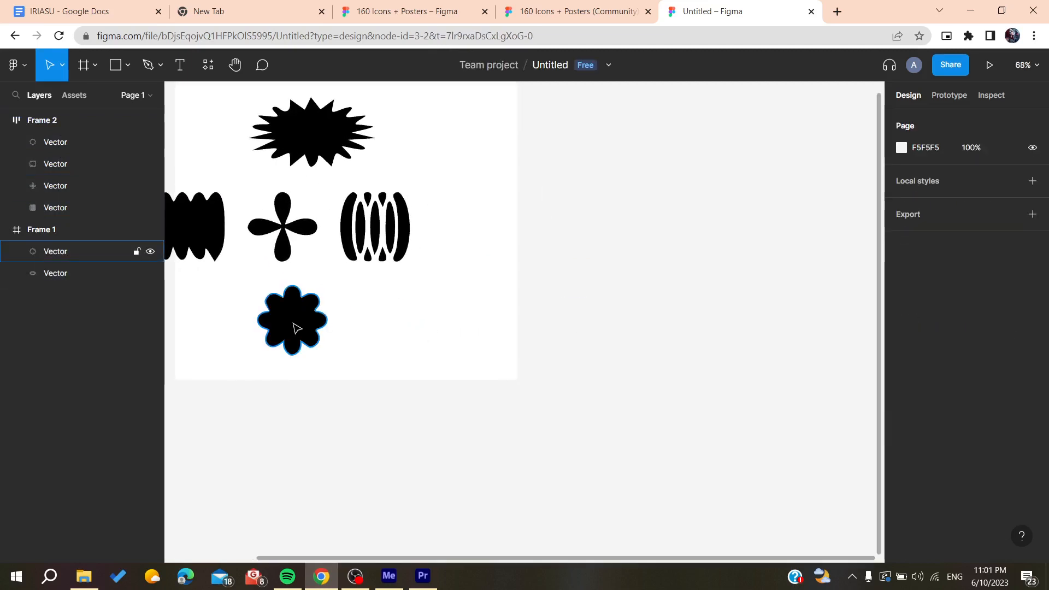
pyautogui.moveTo(293, 322); pyautogui.dragTo(388, 307)
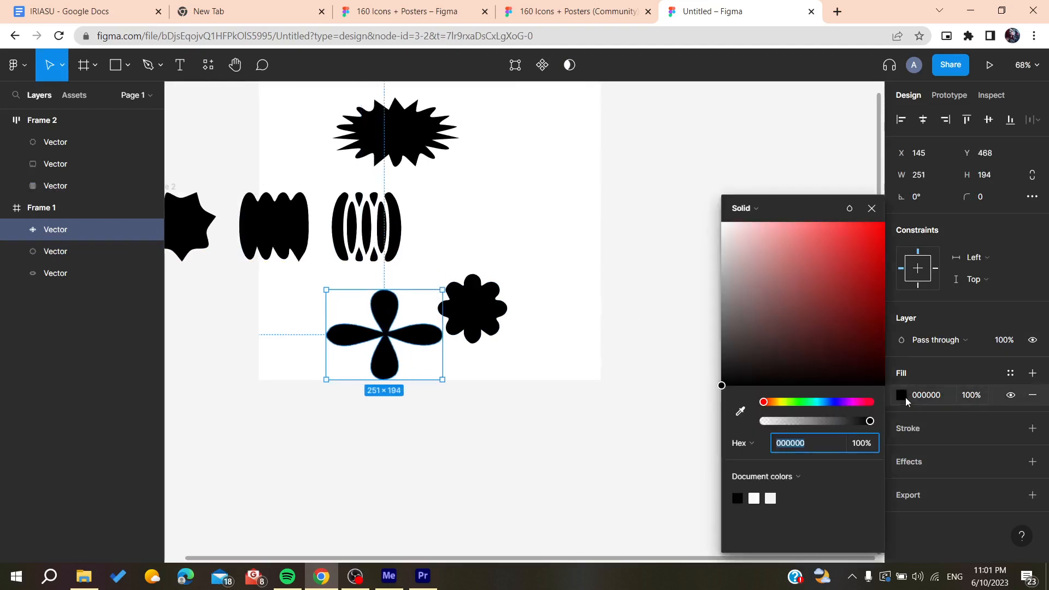
# Step: Change the four-petal shape's fill from dark red to pale pink, then select Frame 2
pyautogui.click(858, 301)
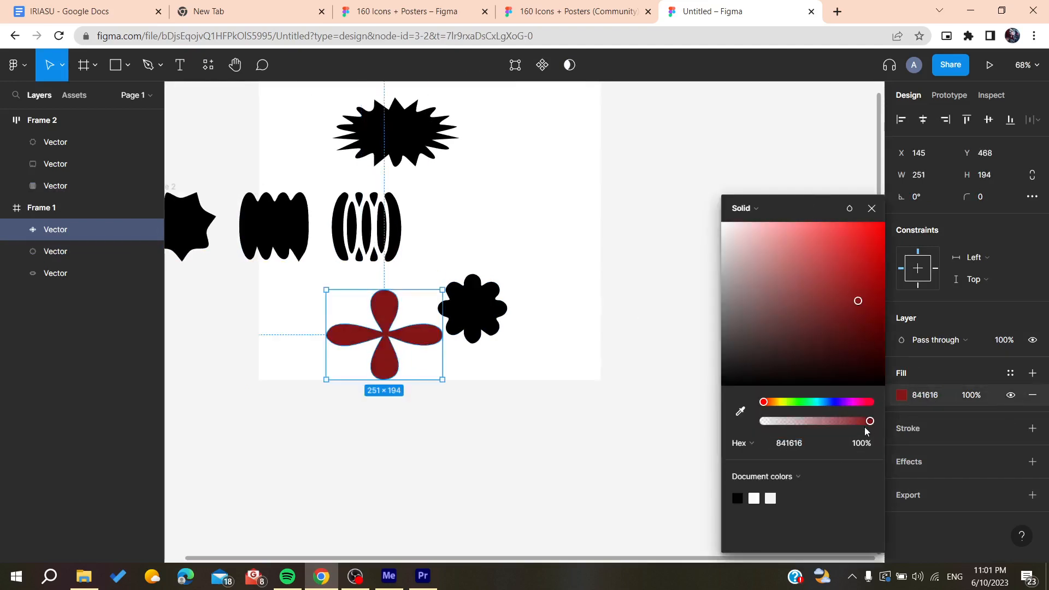
pyautogui.moveTo(858, 301); pyautogui.dragTo(758, 230)
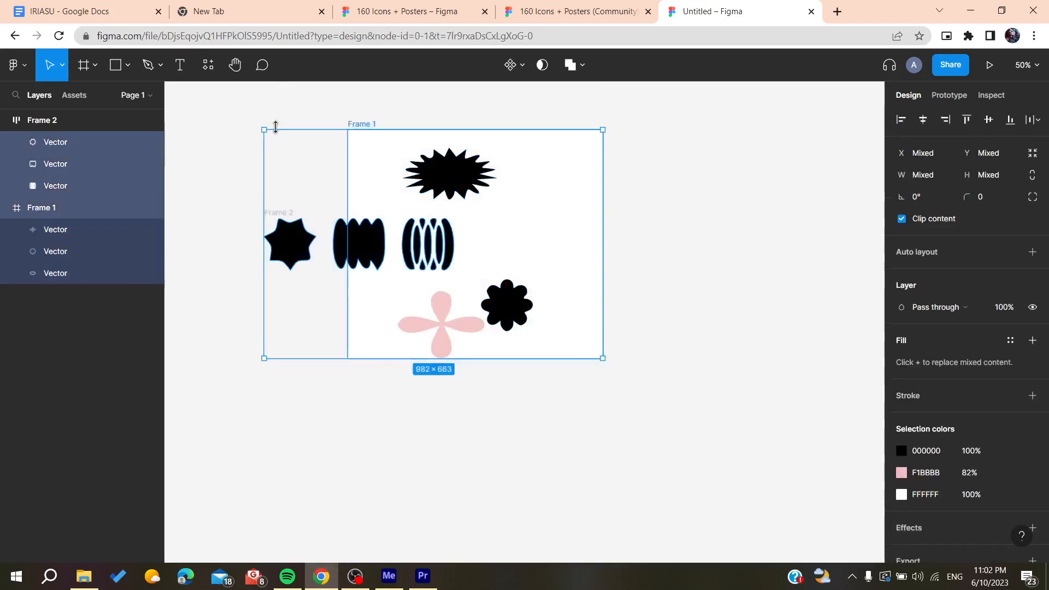
pyautogui.click(41, 120)
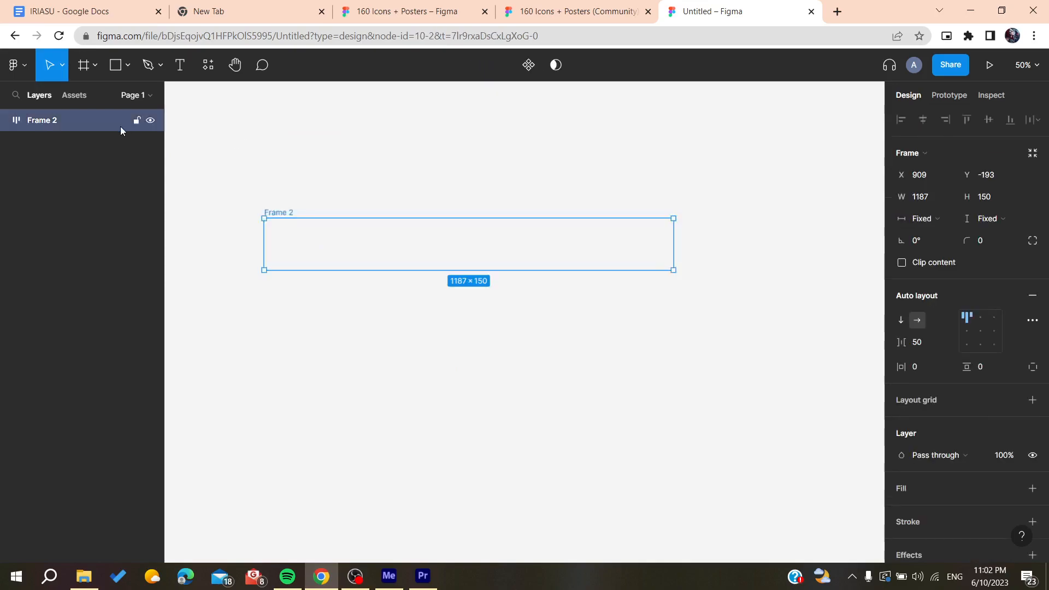